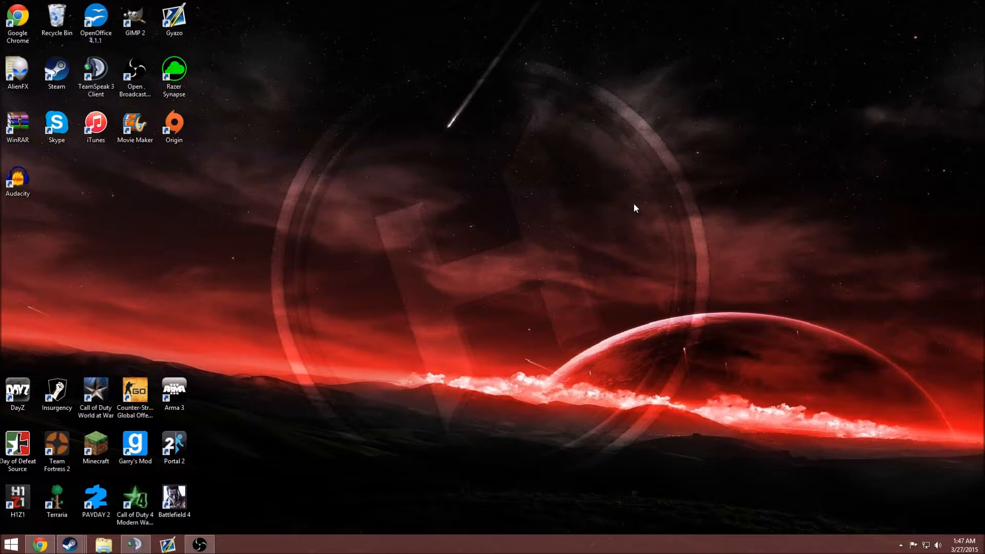
{"action": "mouse_move", "coordinate": [437, 348]}
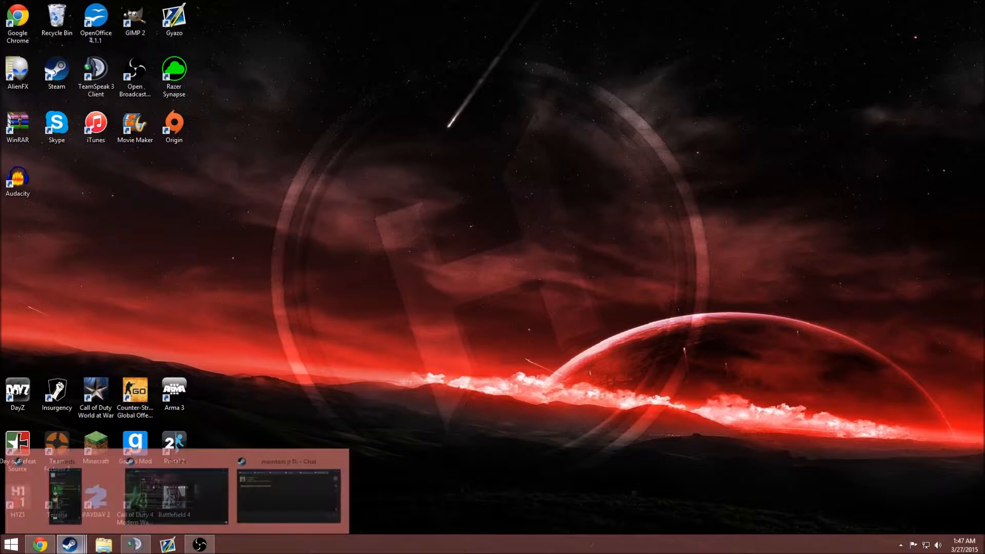
Step: From the Steam library, start adding a non-Steam game
{"action": "left_click", "coordinate": [65, 541]}
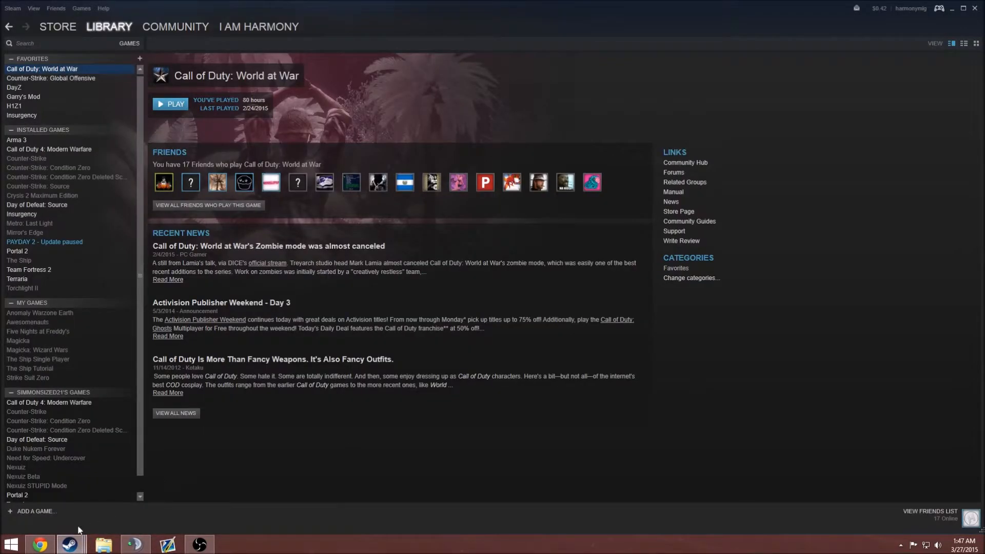
{"action": "left_click", "coordinate": [33, 511]}
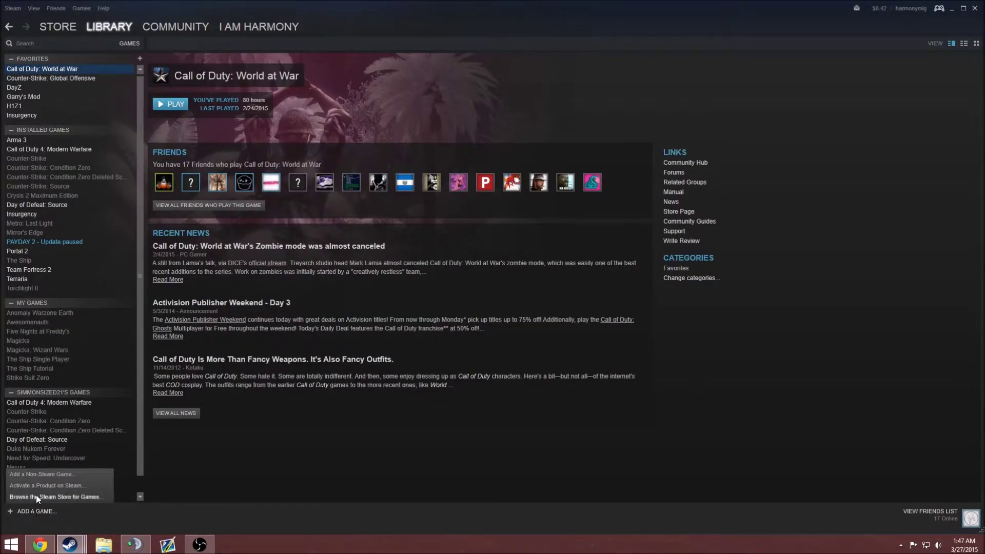
{"action": "mouse_move", "coordinate": [40, 480]}
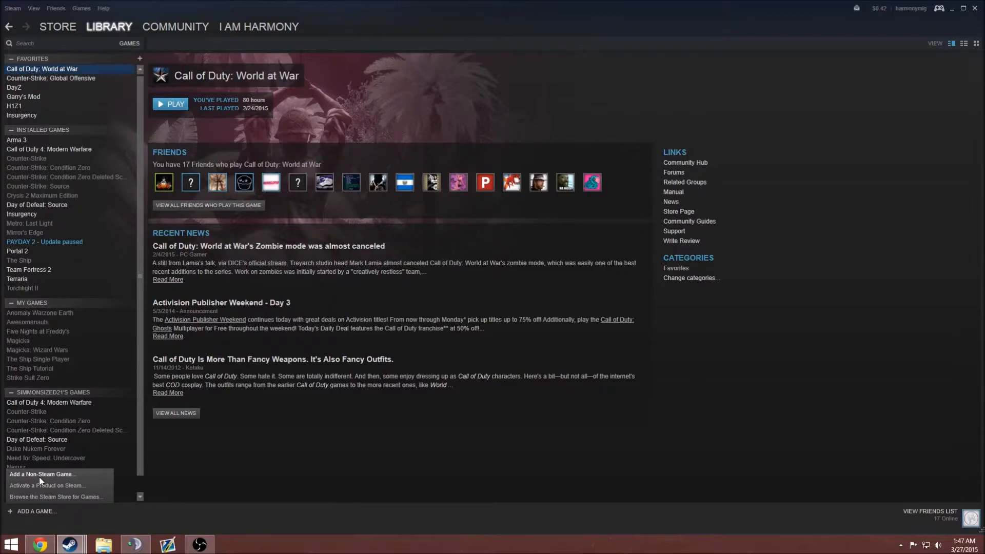
{"action": "left_click", "coordinate": [43, 474]}
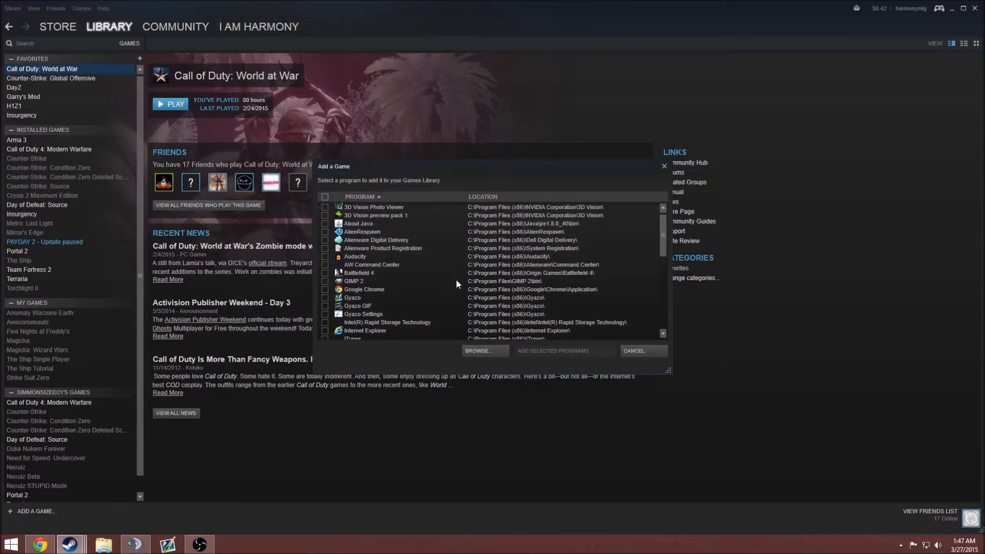
{"action": "mouse_move", "coordinate": [506, 268]}
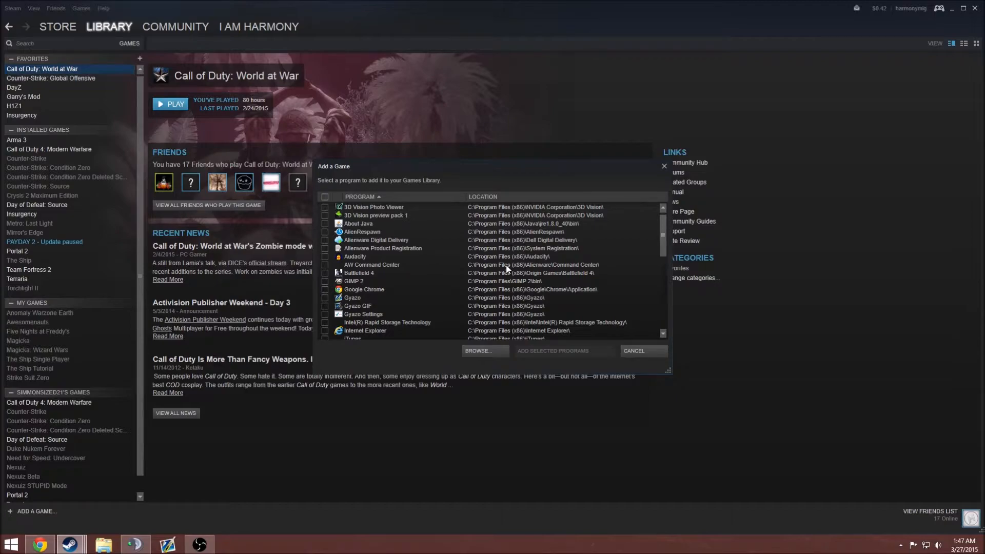
Step: Tick Origin in the program list and add it to the library
{"action": "scroll", "scroll_direction": "down", "scroll_amount": 3}
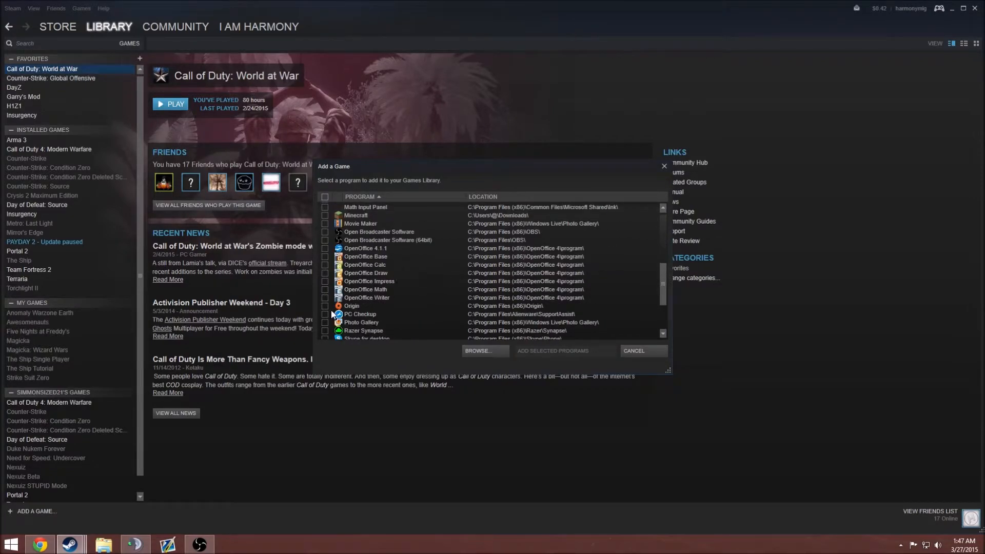
{"action": "left_click", "coordinate": [324, 306]}
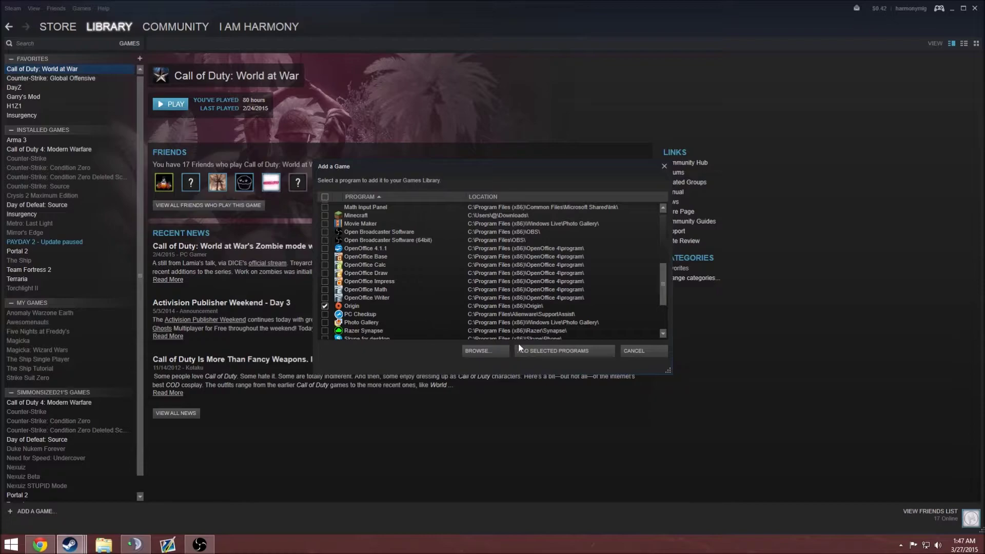
{"action": "left_click", "coordinate": [564, 350]}
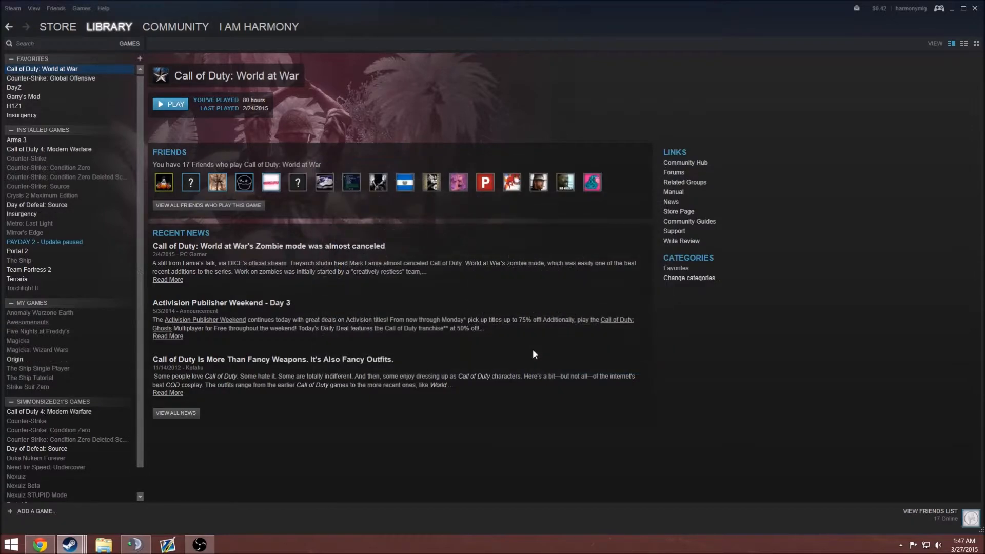
{"action": "mouse_move", "coordinate": [35, 277]}
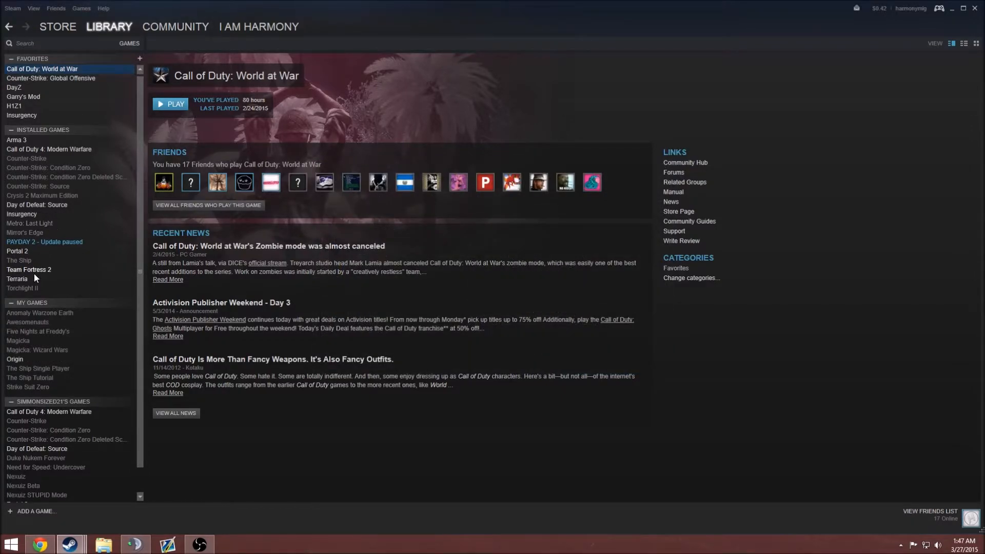
Step: Select the new Origin entry under My Games and bring up its shortcut options
{"action": "left_click", "coordinate": [15, 359]}
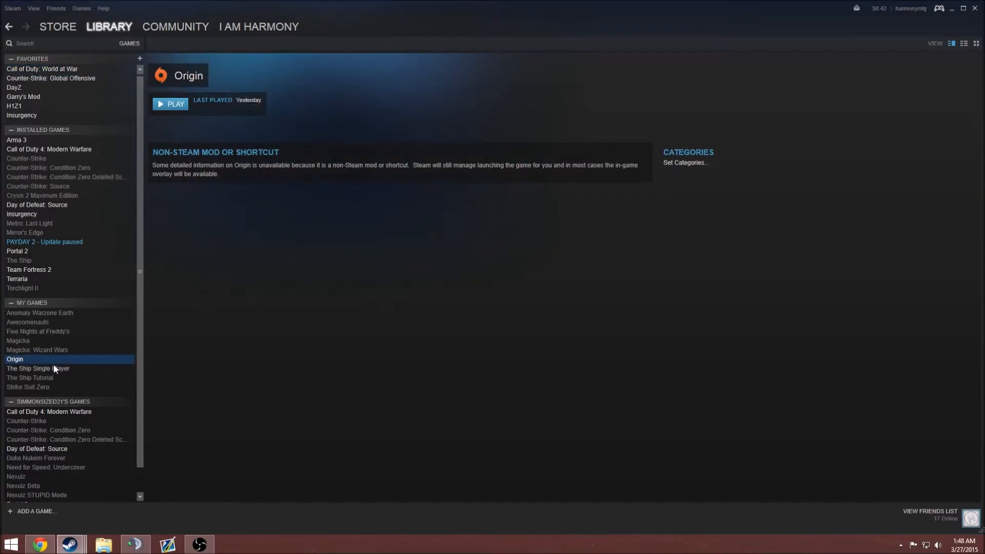
{"action": "right_click", "coordinate": [15, 359]}
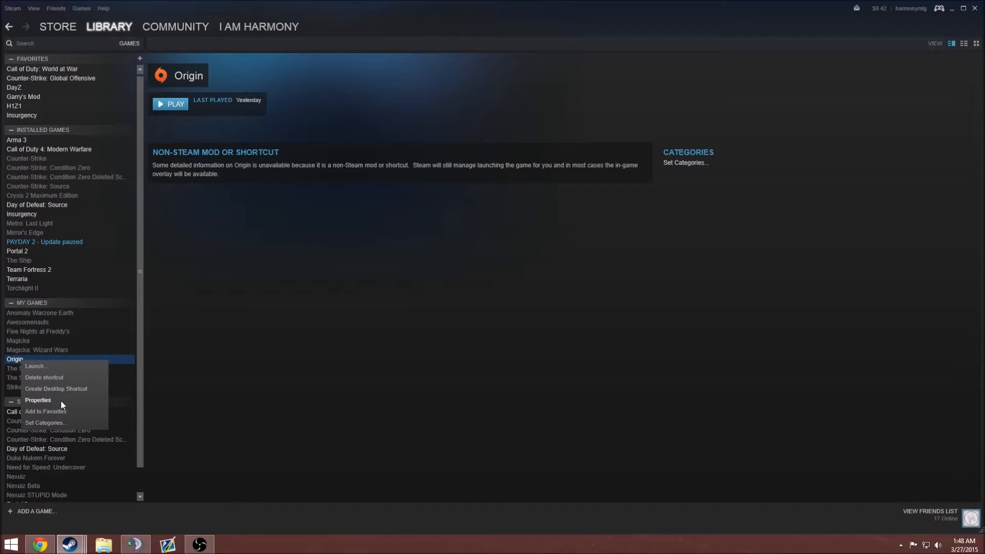
{"action": "mouse_move", "coordinate": [653, 243]}
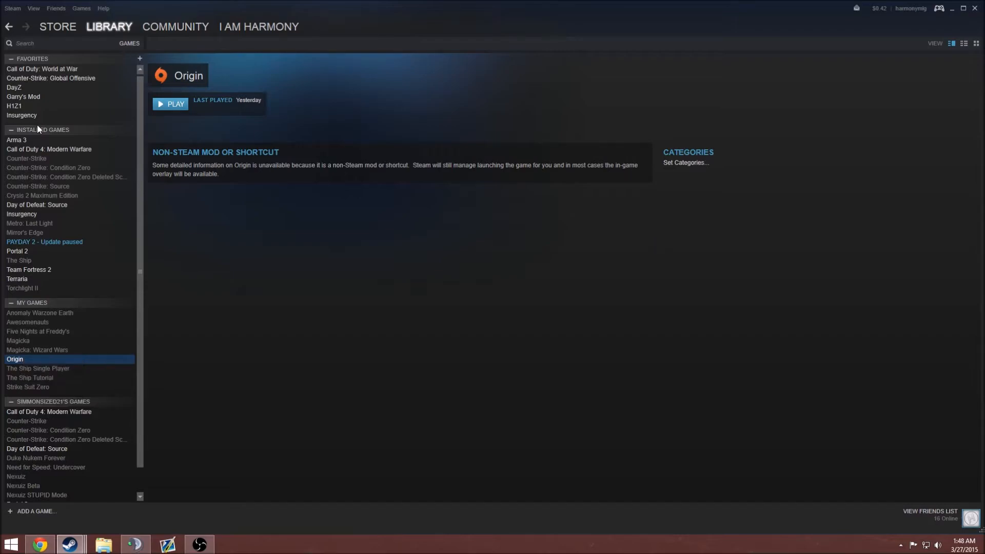
{"action": "mouse_move", "coordinate": [176, 136]}
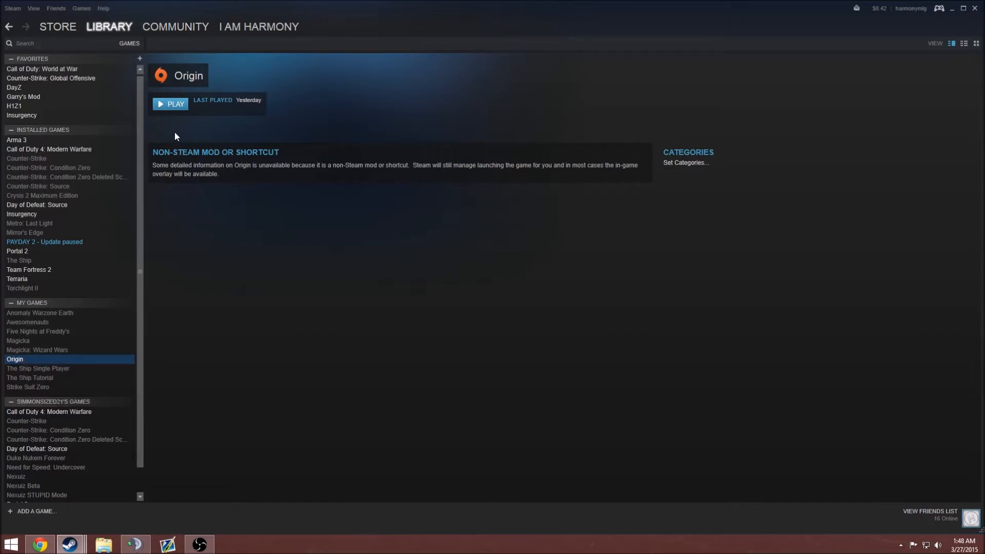
{"action": "mouse_move", "coordinate": [348, 69]}
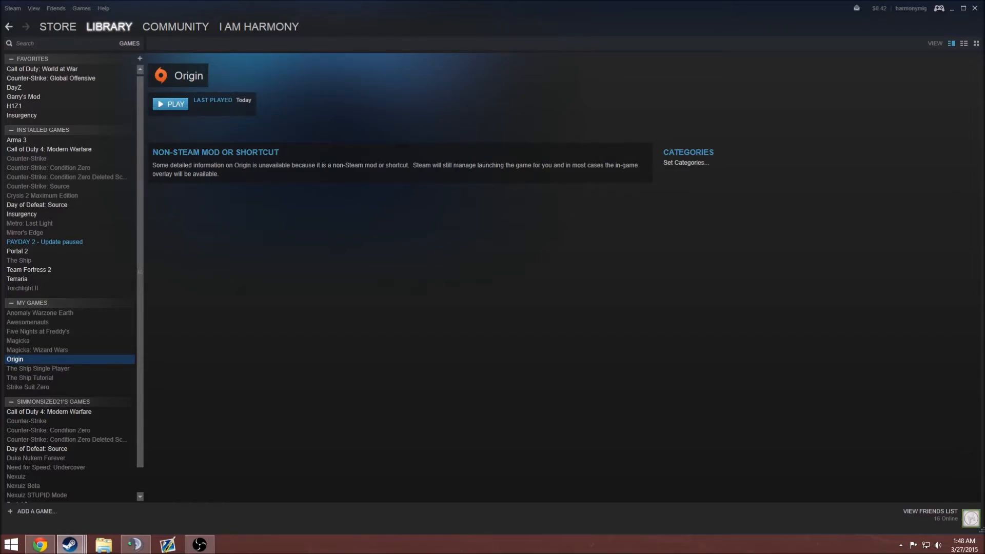
Step: Bring up the launched Origin window and start Battlefield 4 from its tile
{"action": "left_click", "coordinate": [170, 103]}
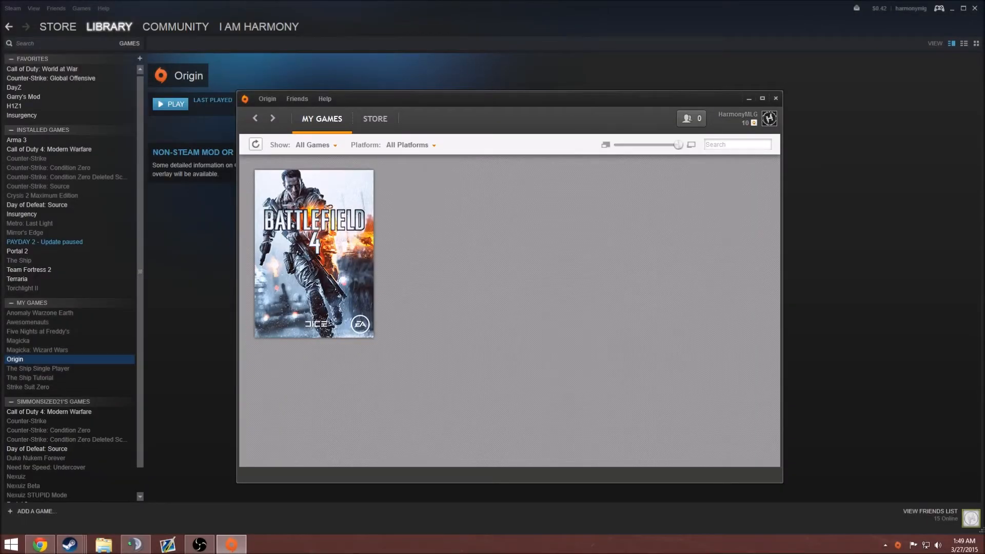
{"action": "mouse_move", "coordinate": [596, 7]}
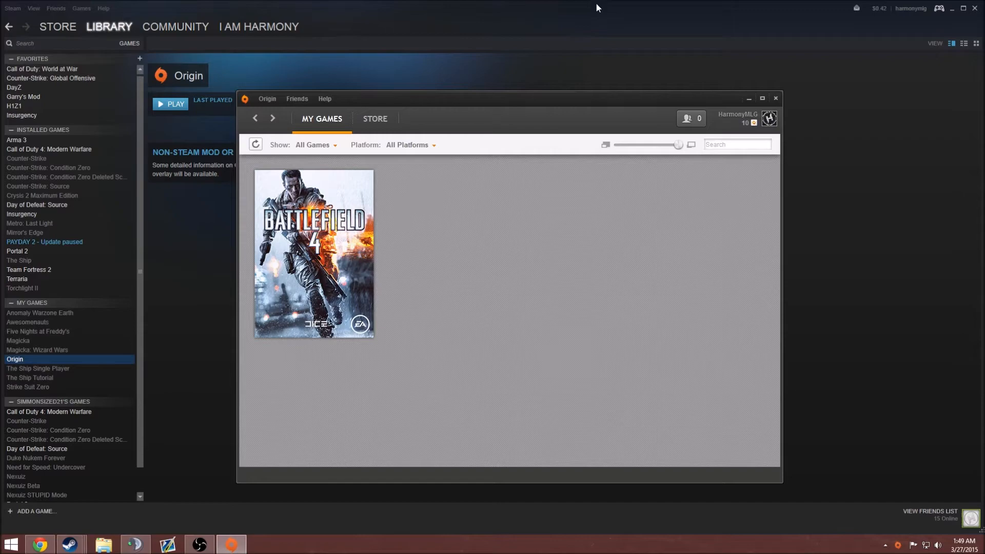
{"action": "mouse_move", "coordinate": [411, 141]}
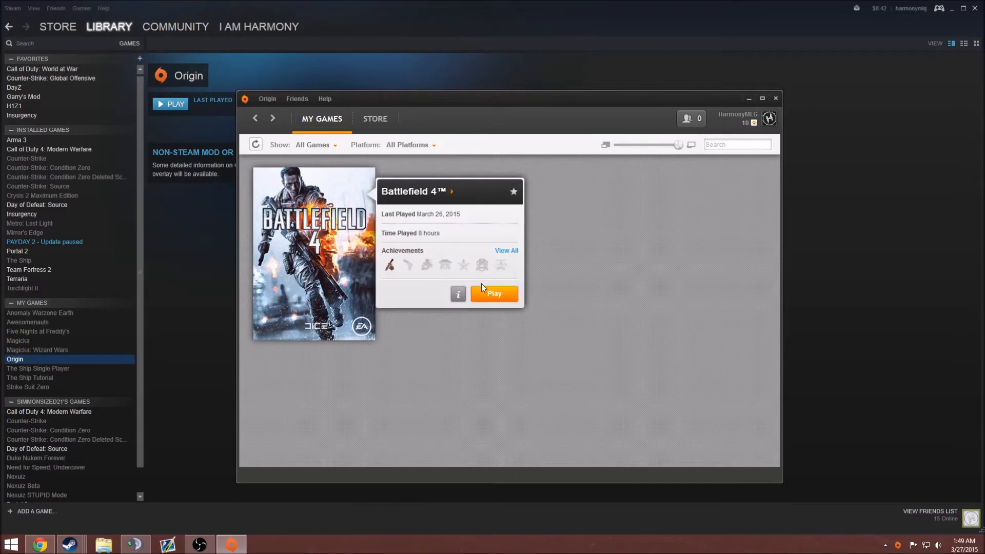
{"action": "left_click", "coordinate": [555, 220]}
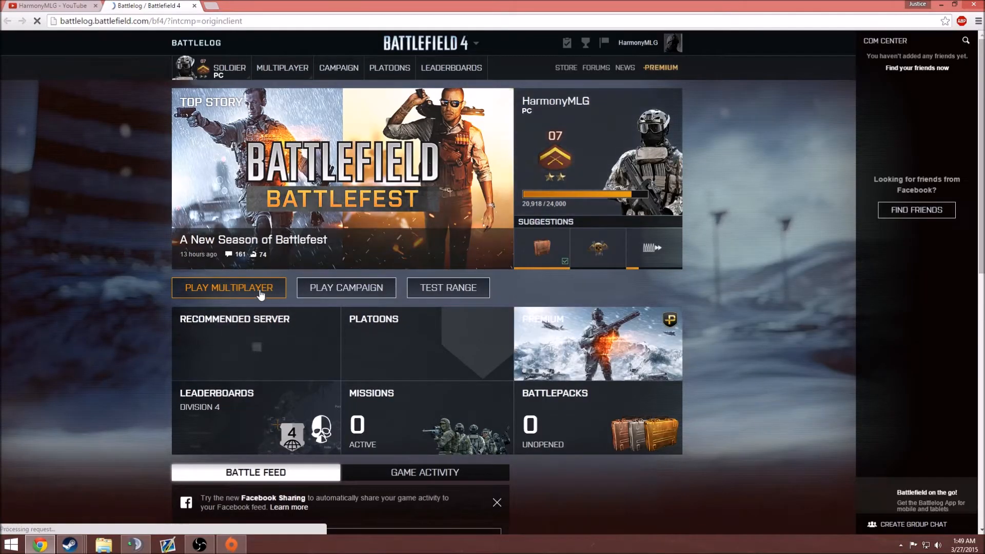
Step: Go to multiplayer favourites in Battlelog and join the first TBG air maps conquest server
{"action": "left_click", "coordinate": [229, 288]}
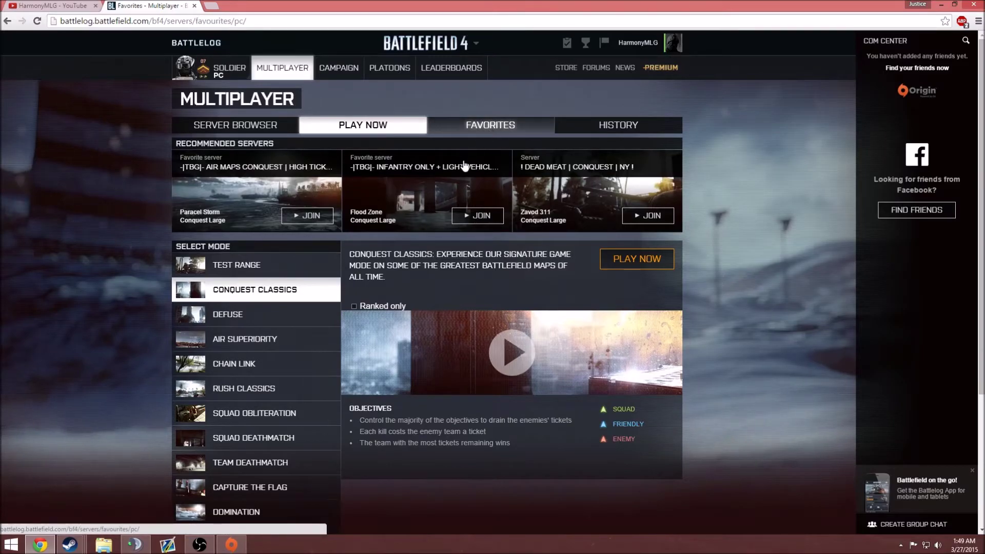
{"action": "left_click", "coordinate": [490, 125]}
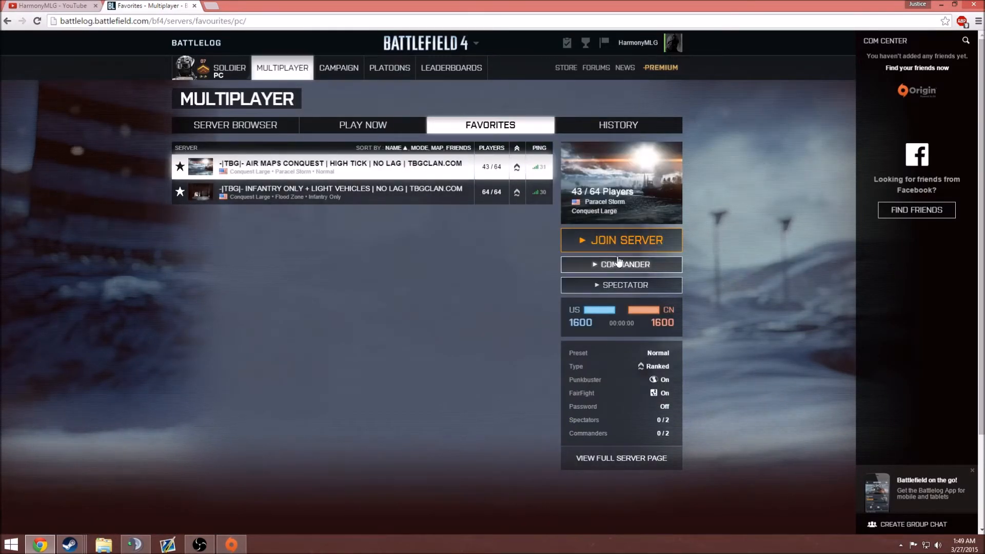
{"action": "left_click", "coordinate": [622, 240]}
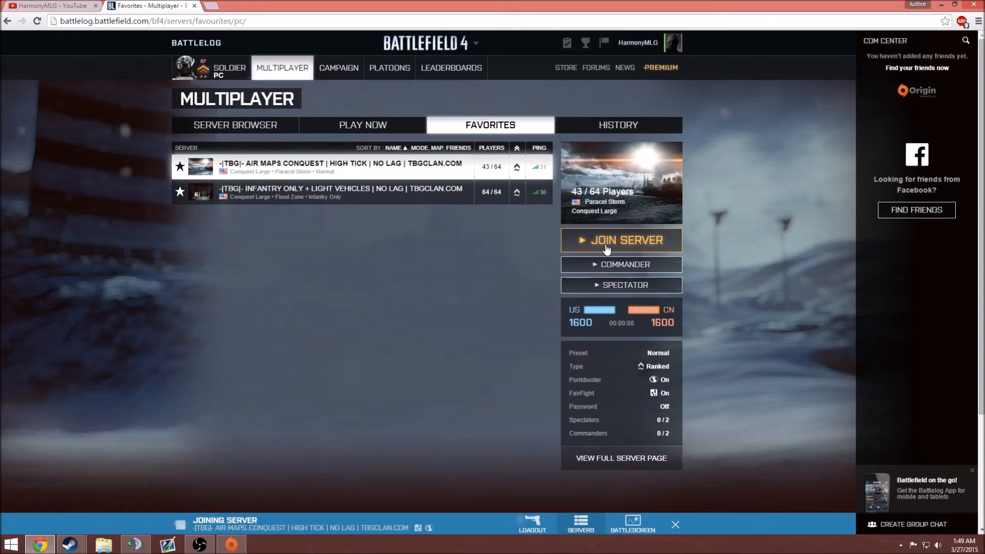
{"action": "left_click", "coordinate": [621, 240]}
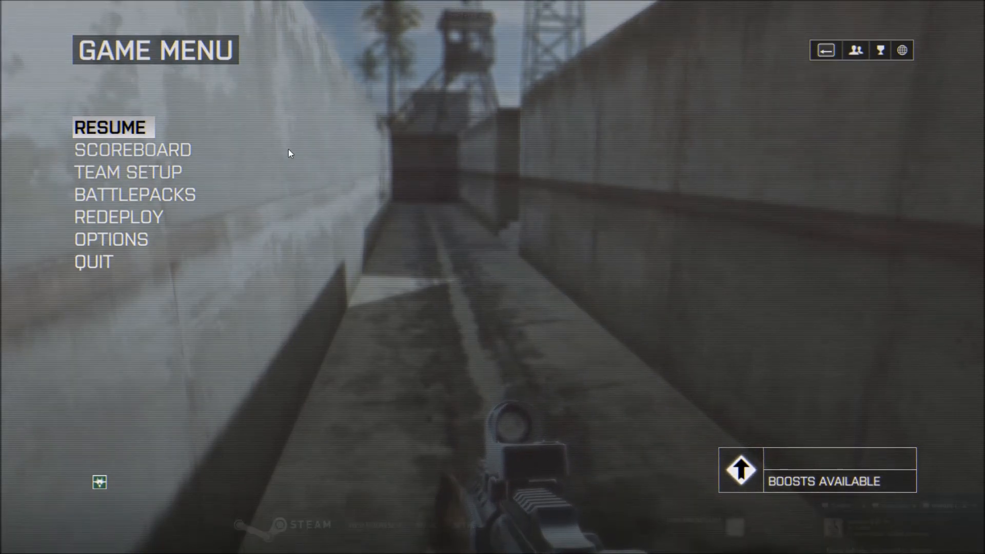
Step: Bring up the Steam overlay over Battlefield 4 with Shift+Tab to confirm it works in-game
{"action": "key", "text": "shift+tab"}
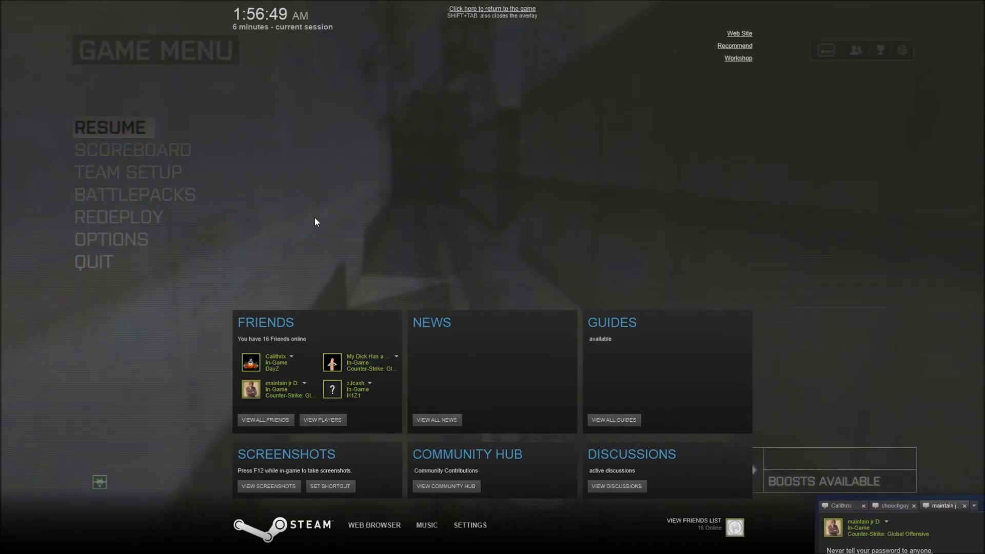
{"action": "mouse_move", "coordinate": [417, 496]}
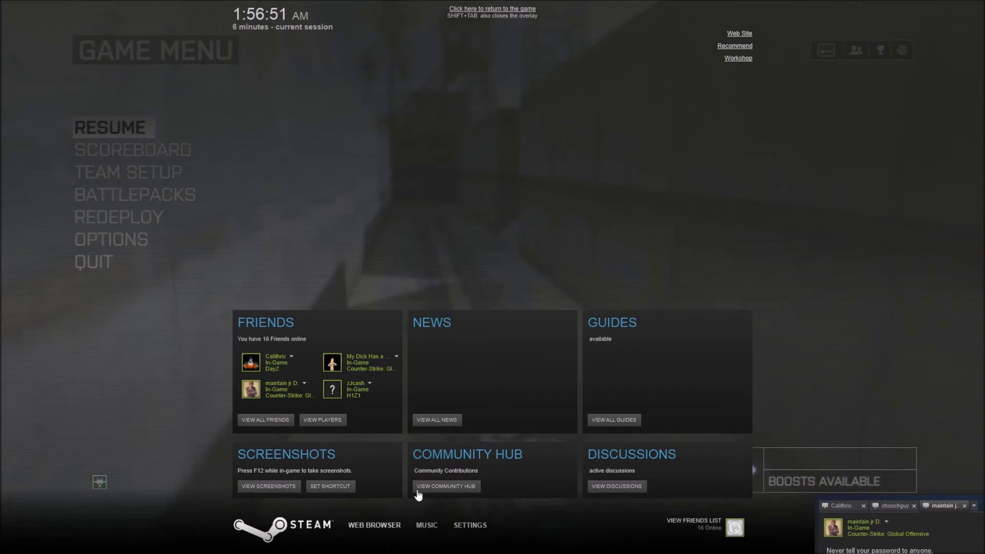
{"action": "mouse_move", "coordinate": [464, 390]}
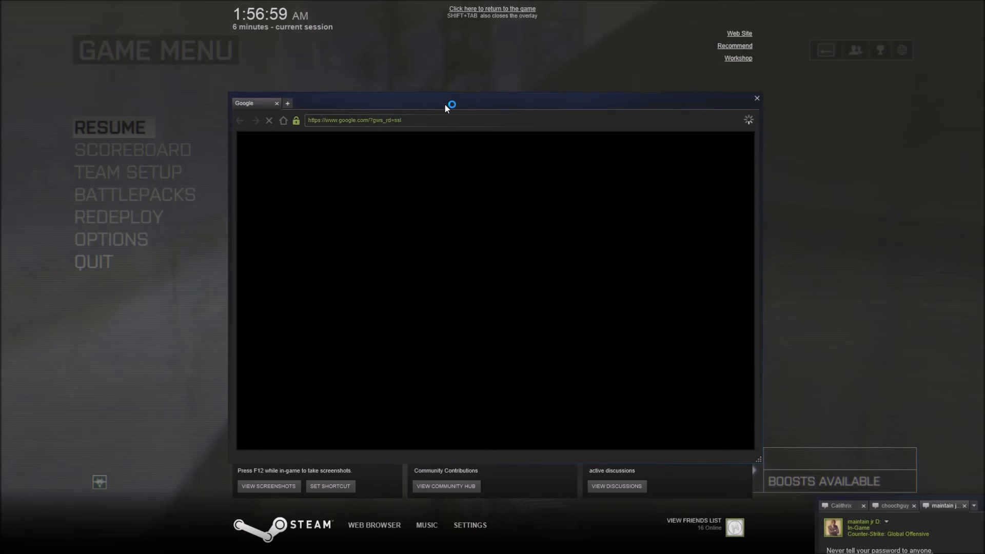
{"action": "mouse_move", "coordinate": [444, 112]}
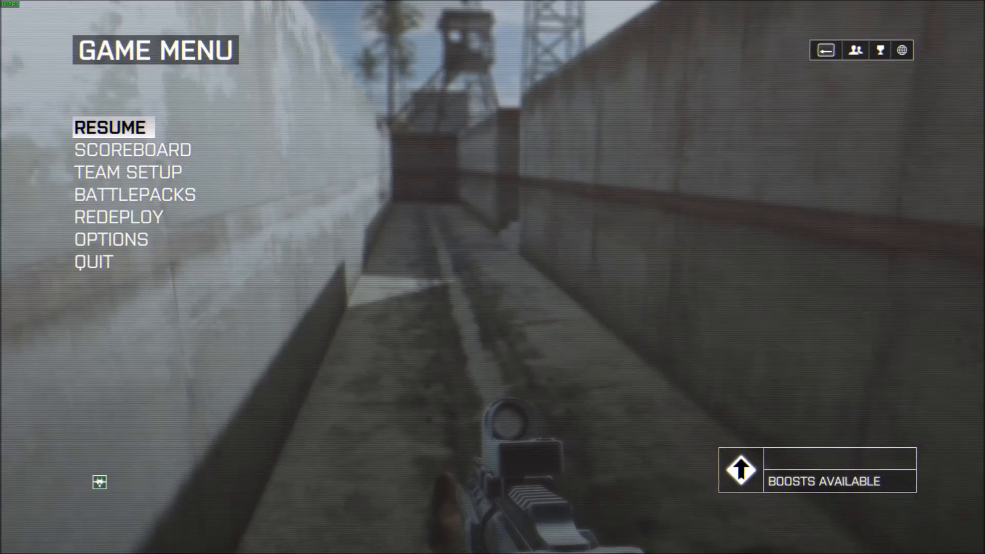
{"action": "mouse_move", "coordinate": [344, 138]}
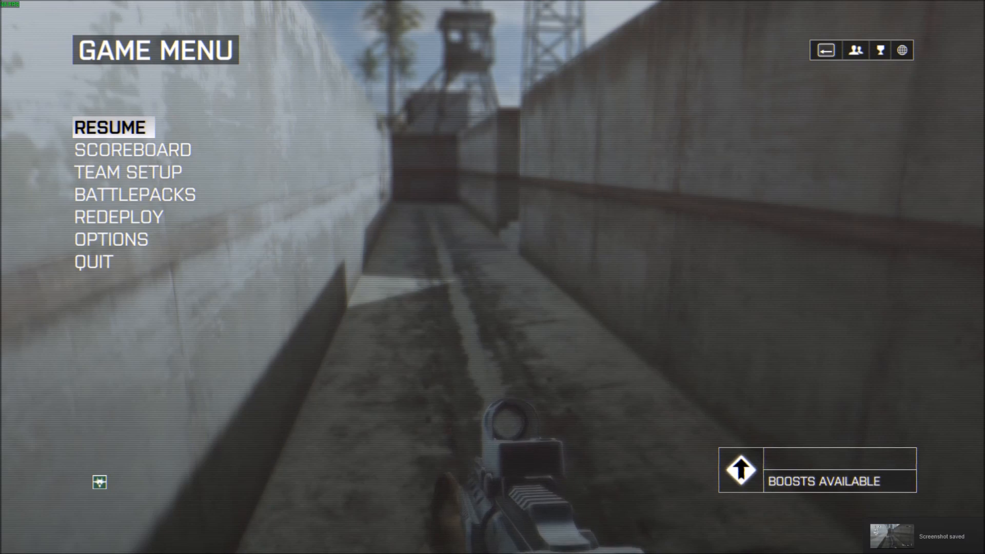
{"action": "mouse_move", "coordinate": [486, 195]}
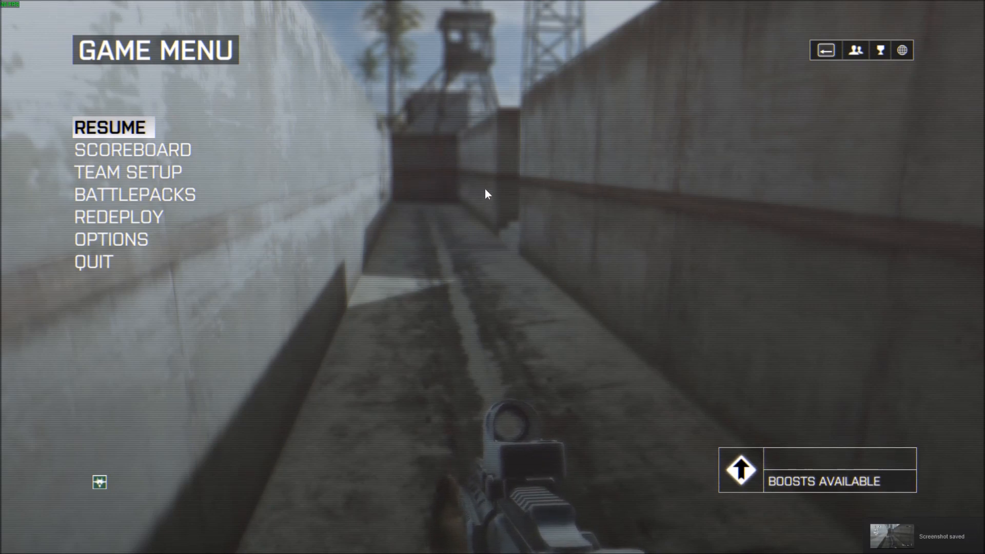